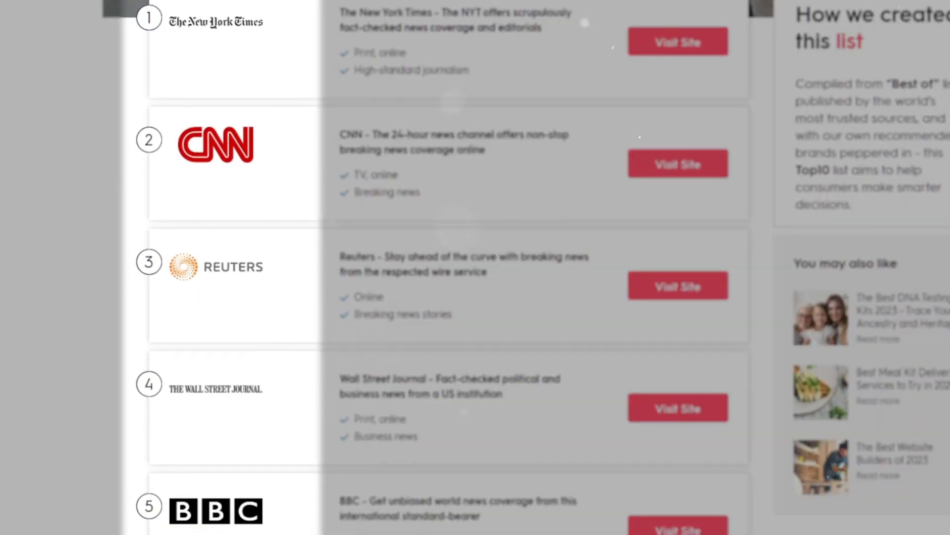
scroll("down", 3)
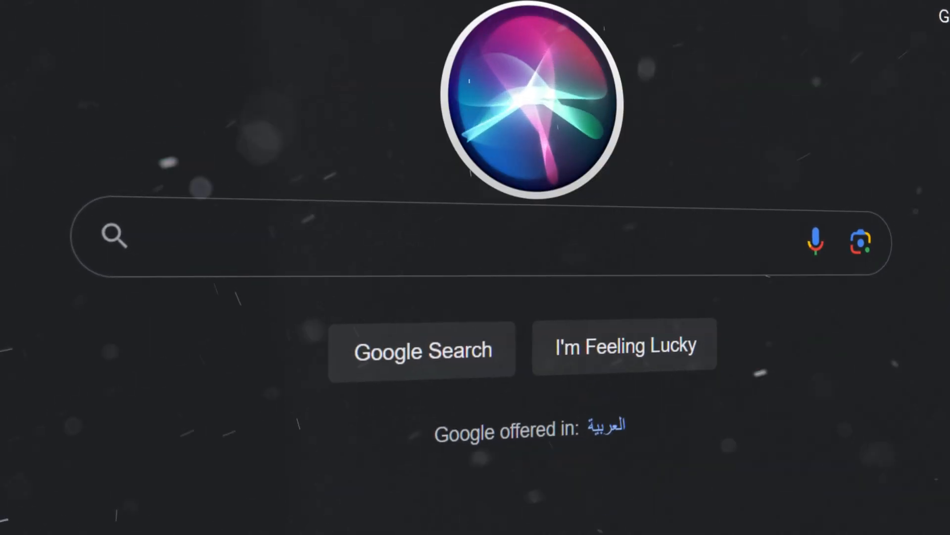
type("WHO ARE TH")
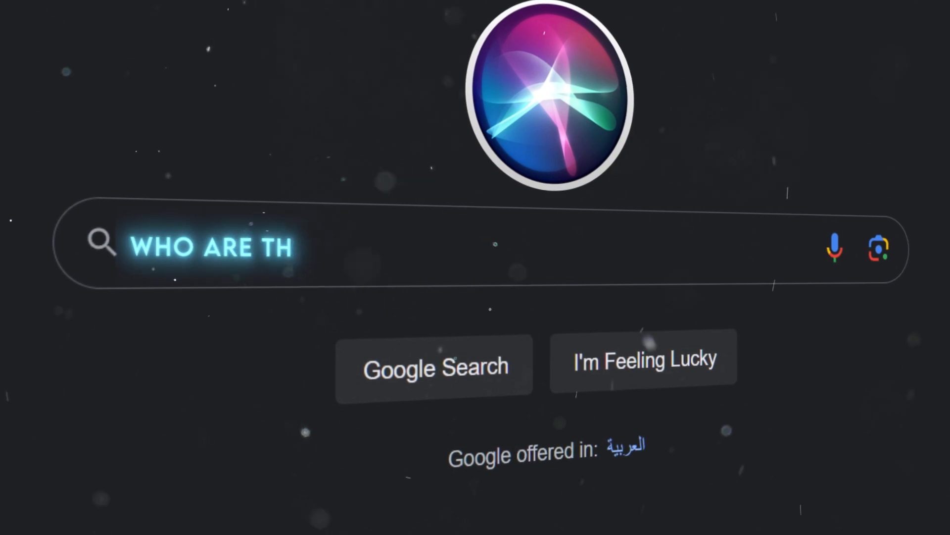
type("E MOST INFLUENTIAL PEOPLE IN CRYPTOCURRENCY?")
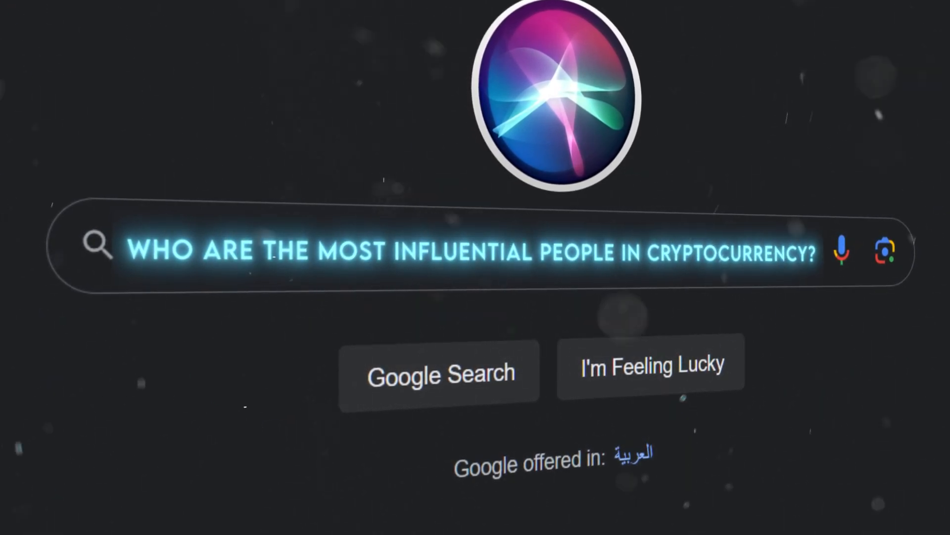